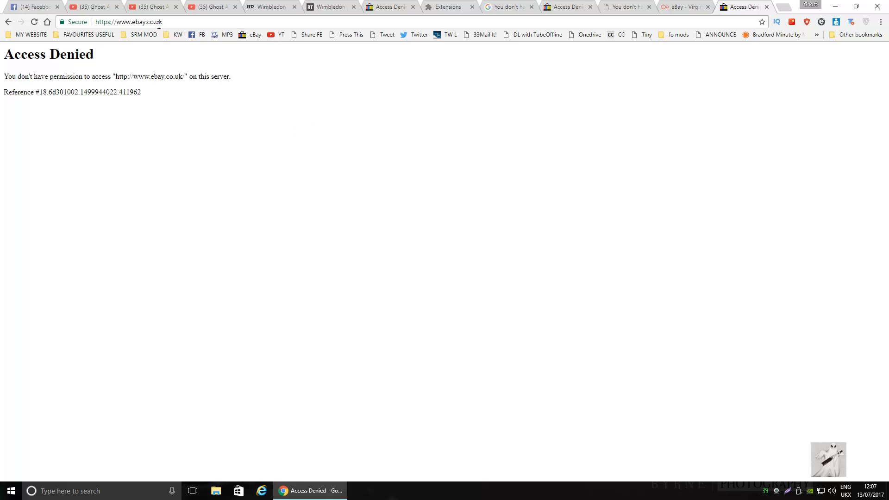
Step: Minimize the Chrome window with the eBay Access Denied page to show the desktop
{"action": "left_click", "coordinate": [128, 22]}
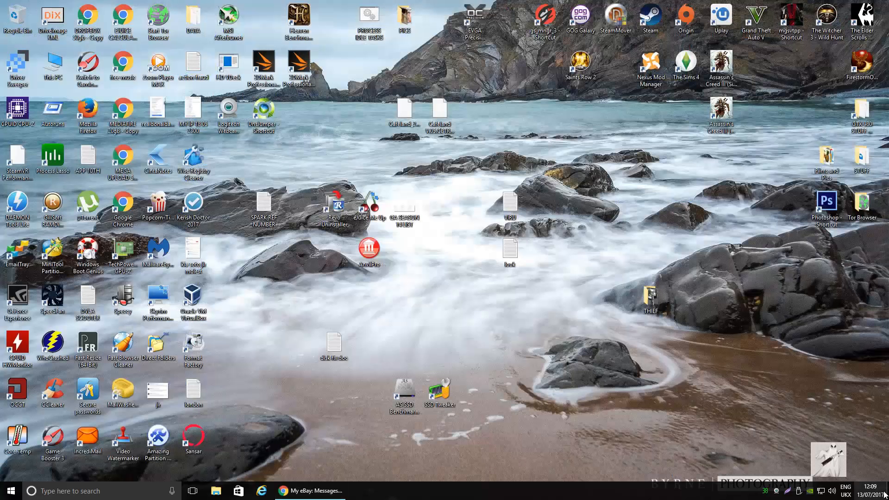
Step: Launch an administrator CMD console and run IPCONFIG /ALL to list network adapter details
{"action": "type", "text": "CMD"}
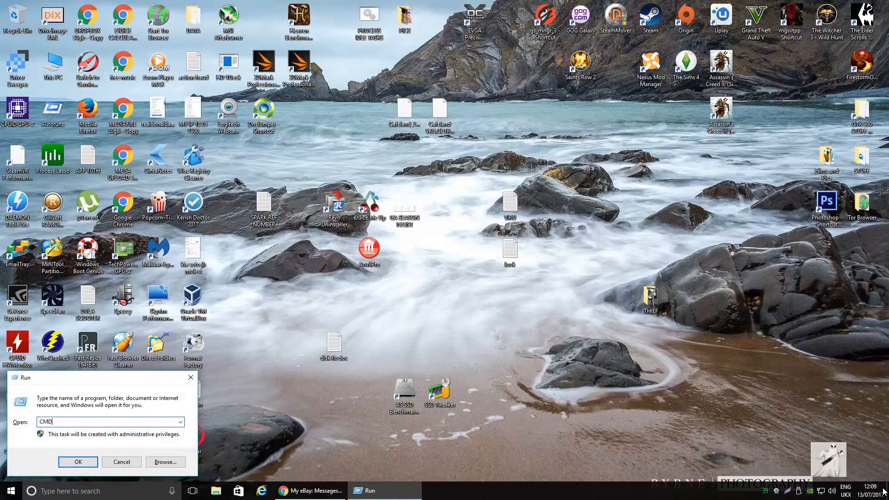
{"action": "left_click", "coordinate": [78, 461]}
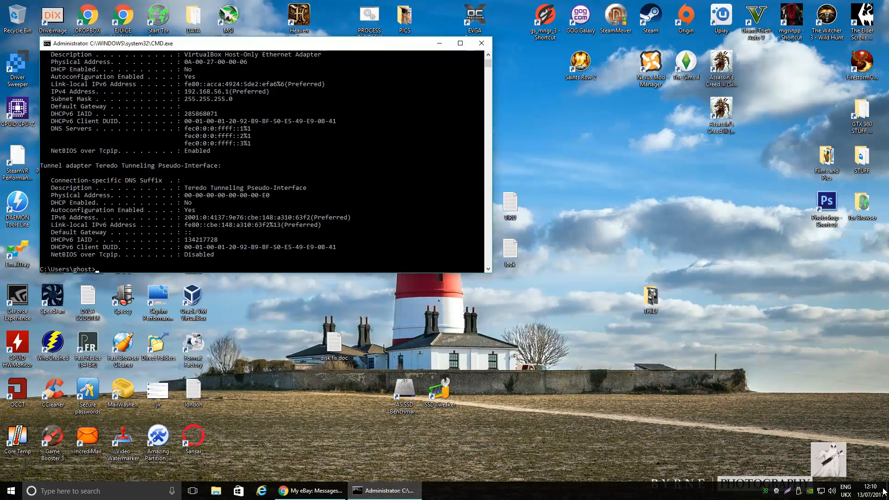
{"action": "type", "text": "IPCONFIG /A"}
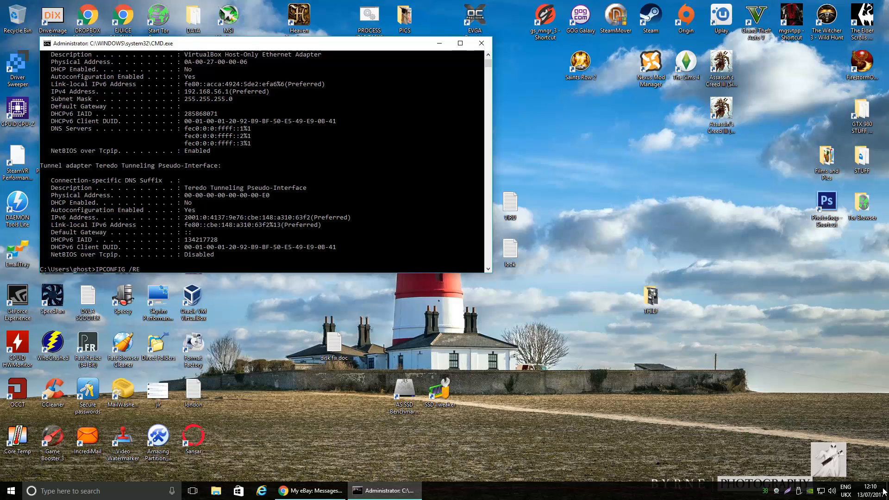
{"action": "key", "text": "Backspace"}
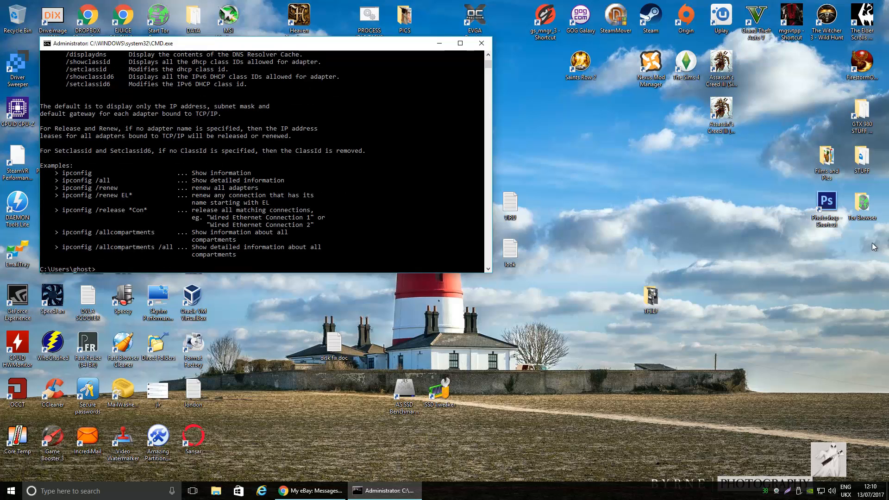
Step: Maximize the console and enter IPCONFIG /RENEW to renew the IP for all adapters
{"action": "left_click", "coordinate": [459, 43]}
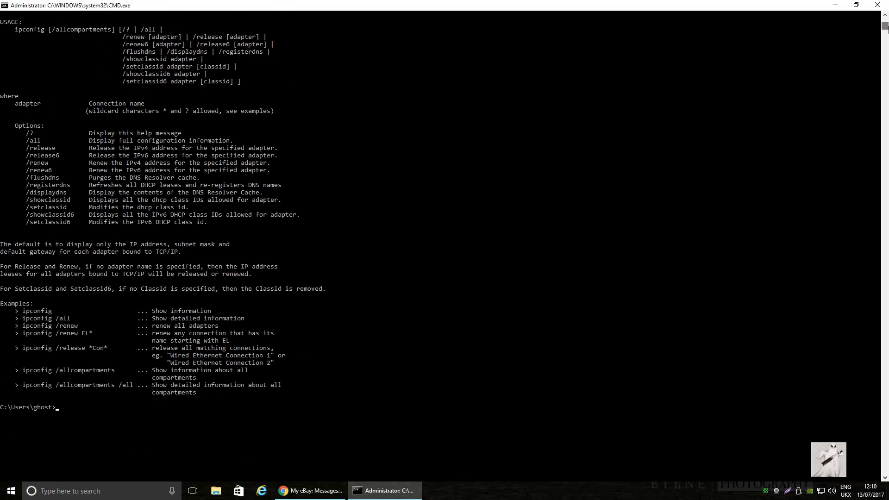
{"action": "mouse_move", "coordinate": [430, 294]}
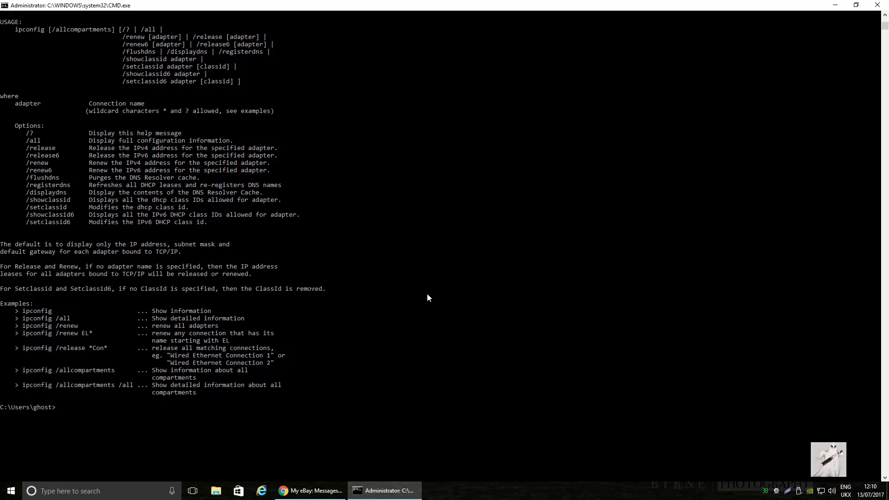
{"action": "mouse_move", "coordinate": [339, 378]}
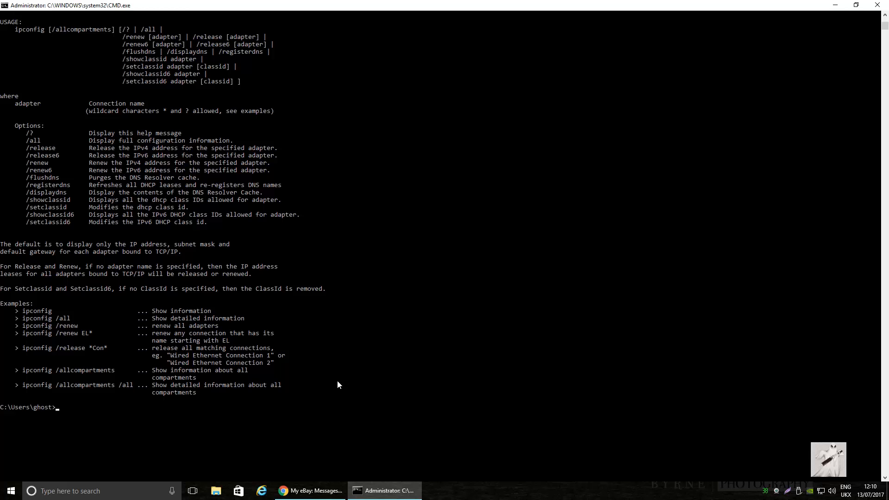
{"action": "type", "text": "IP"}
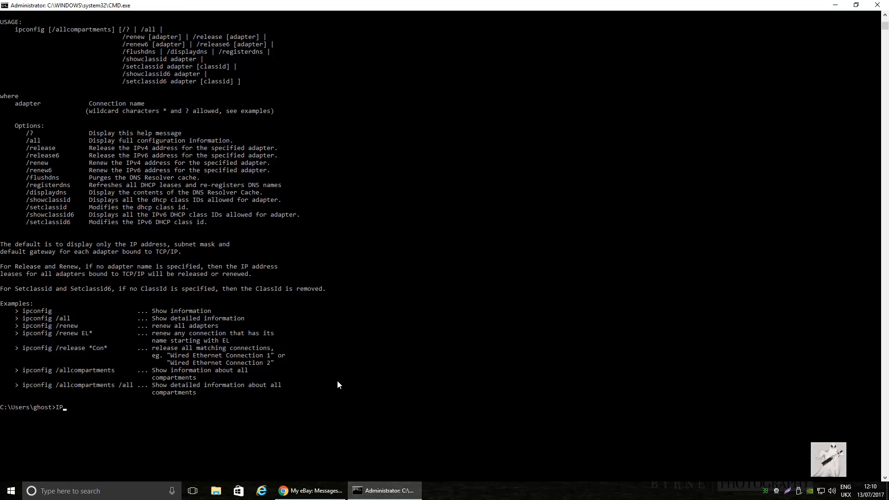
{"action": "type", "text": "CONFIG /"}
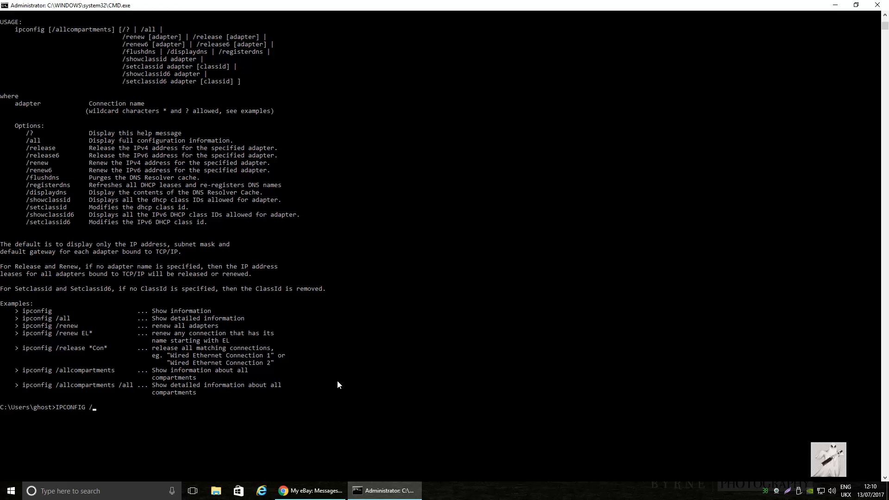
{"action": "type", "text": "RENEW"}
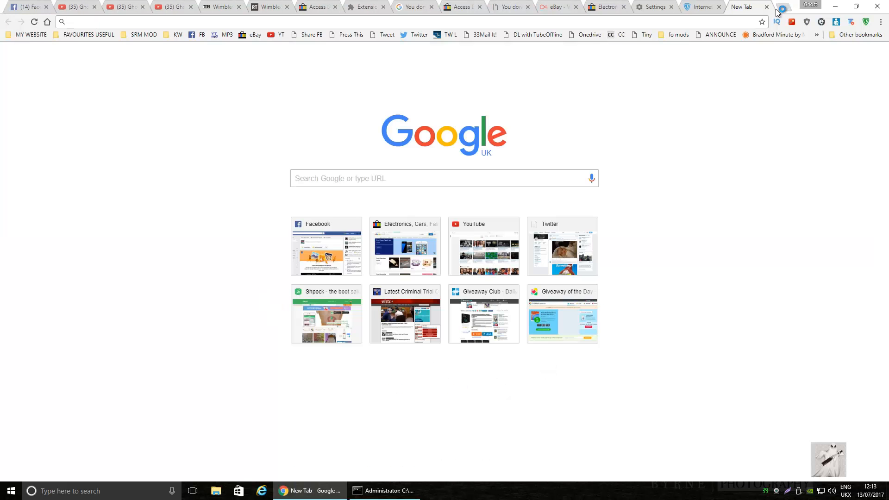
Step: Search 'CHROME ADDON ZENMATE' and go to the ZenMate VPN Chrome Web Store listing
{"action": "type", "text": "CHROMNE A"}
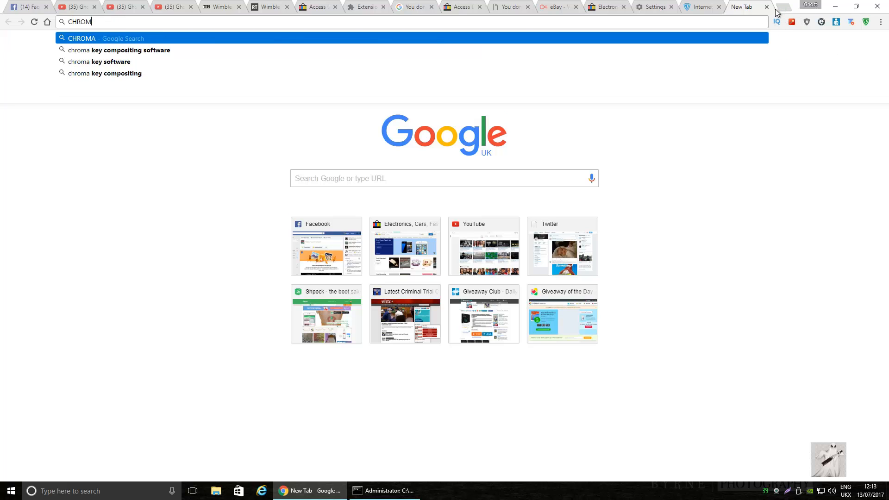
{"action": "type", "text": "E"}
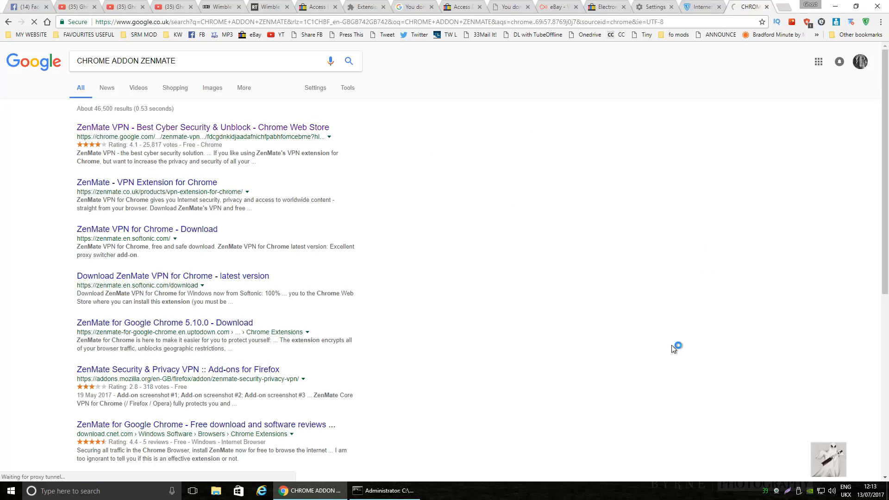
{"action": "left_click", "coordinate": [203, 127]}
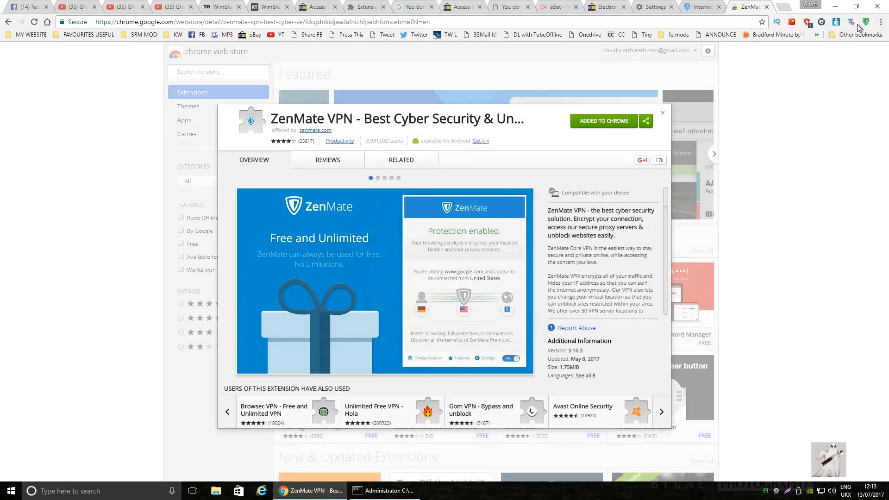
Step: Bring up Chrome's main menu with the More tools choices
{"action": "left_click", "coordinate": [881, 21]}
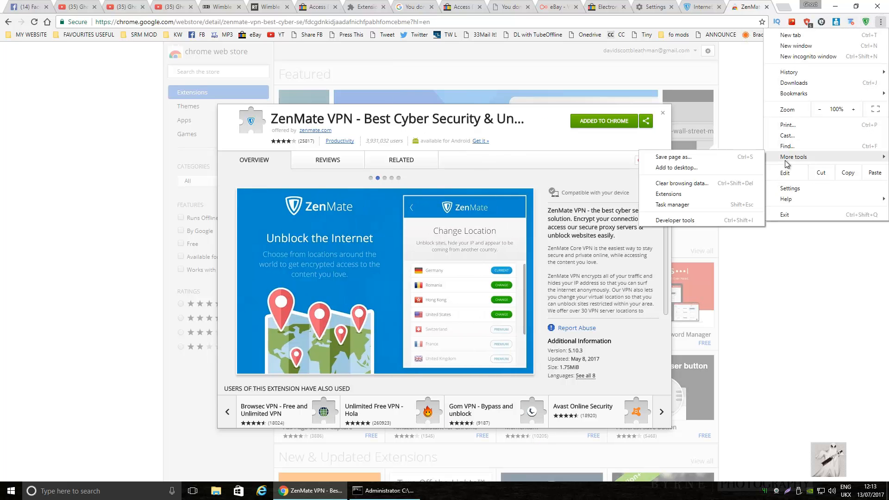
Step: Show the Extensions page and find ZenMate VPN listed as enabled at the bottom
{"action": "left_click", "coordinate": [667, 193]}
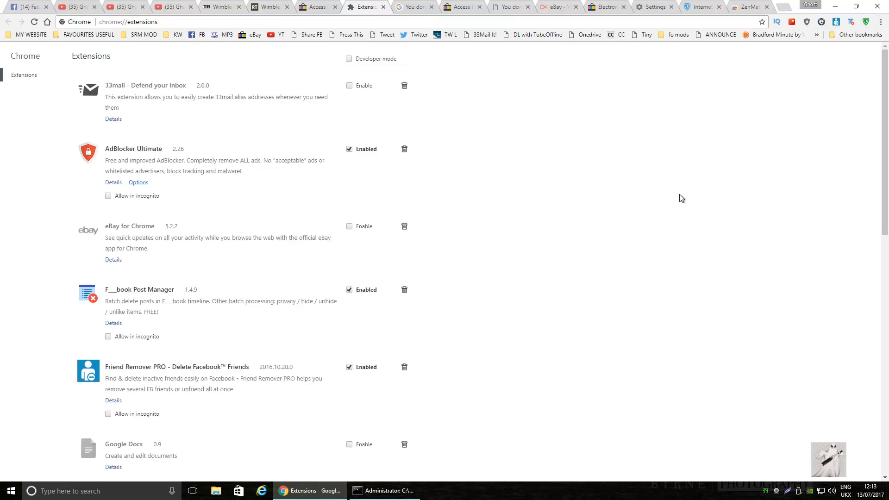
{"action": "scroll", "scroll_direction": "down", "scroll_amount": 3}
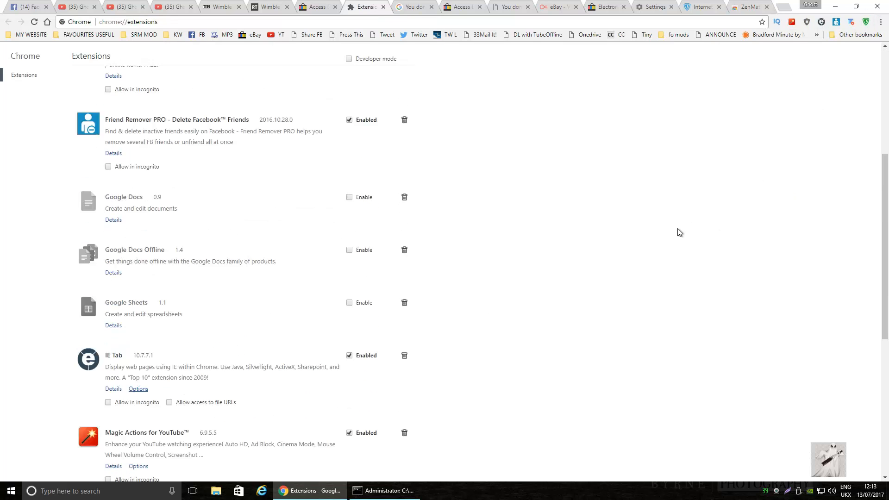
{"action": "scroll", "scroll_direction": "down", "scroll_amount": 3}
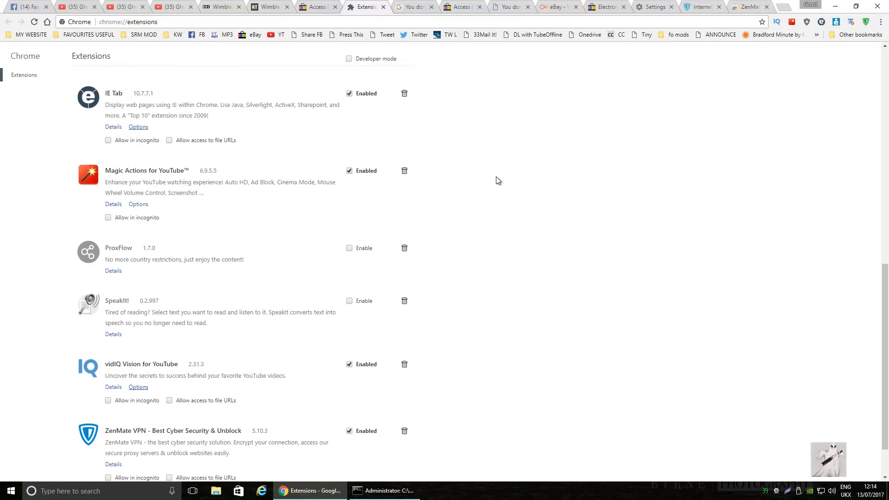
{"action": "scroll", "scroll_direction": "down", "scroll_amount": 3}
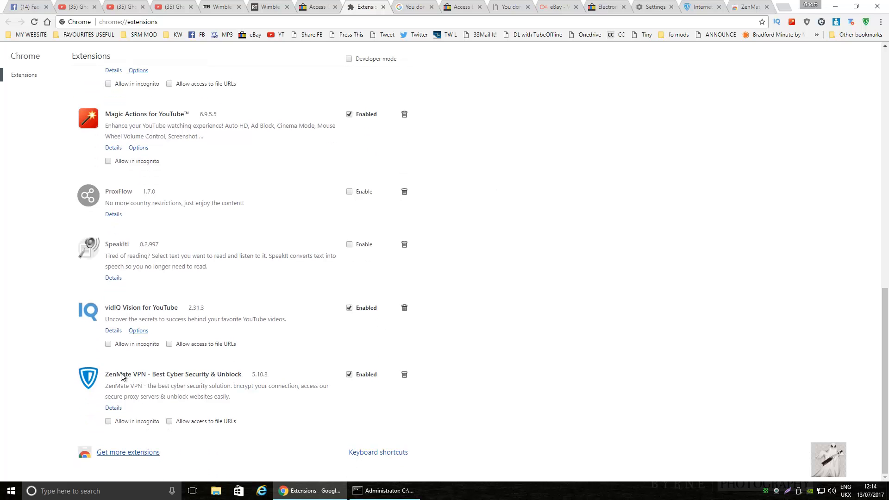
{"action": "mouse_move", "coordinate": [234, 388]}
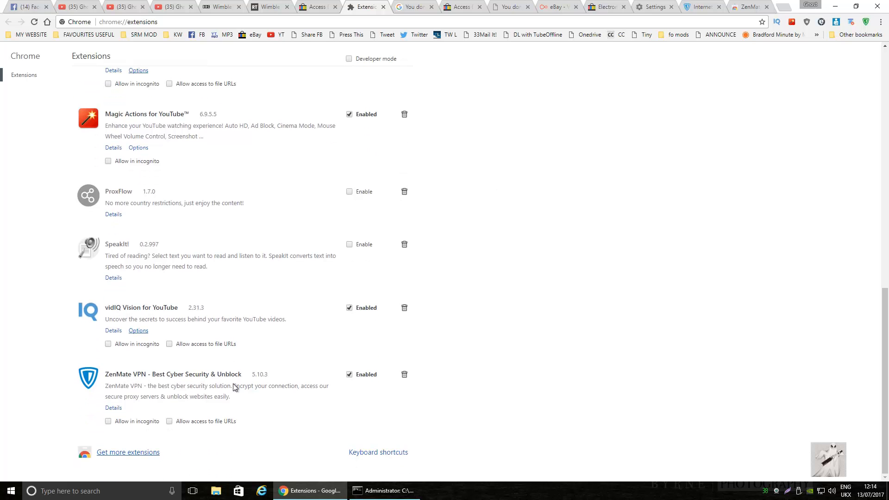